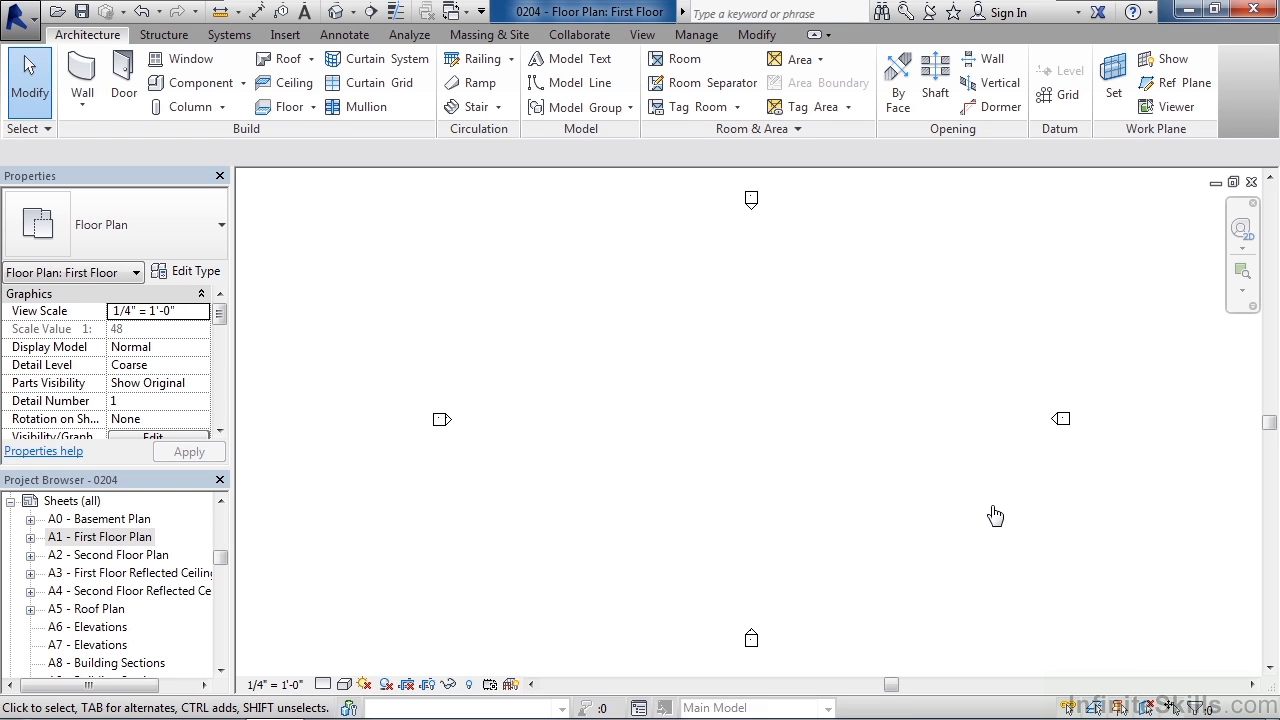
mouse_move(35, 25)
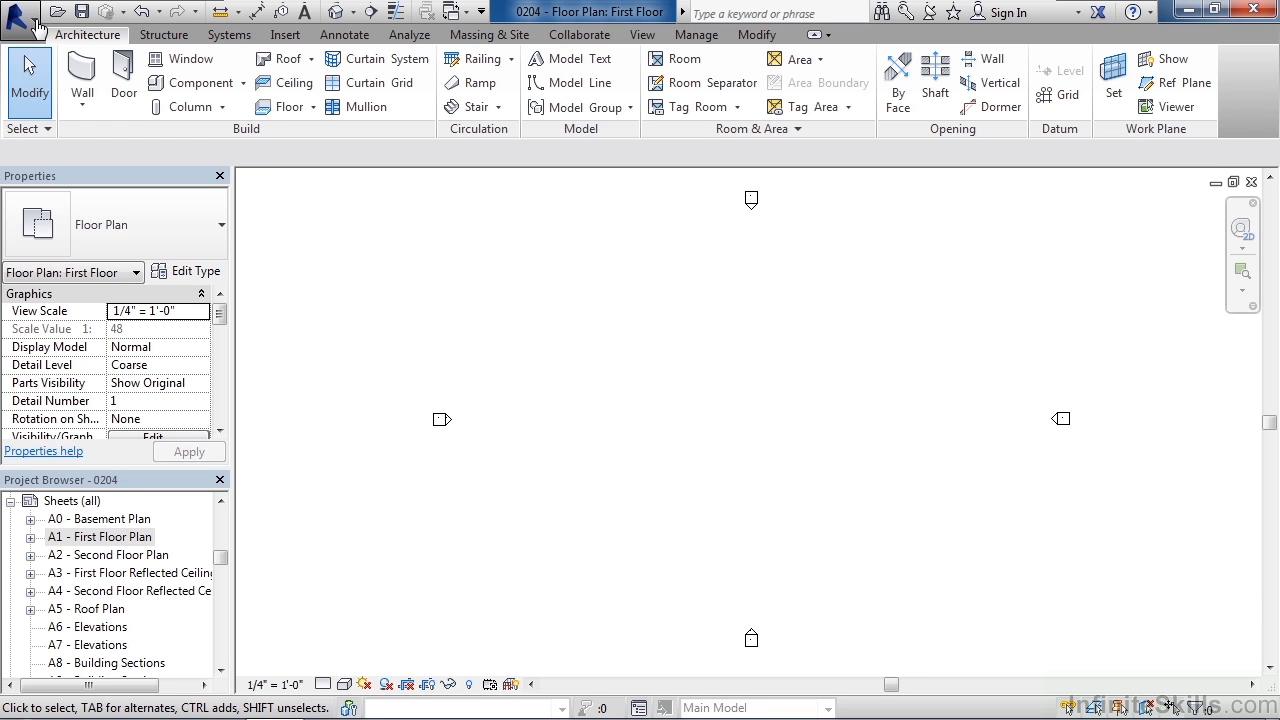
Show the Application menu's Save As options for project, family, template and library.
click(20, 12)
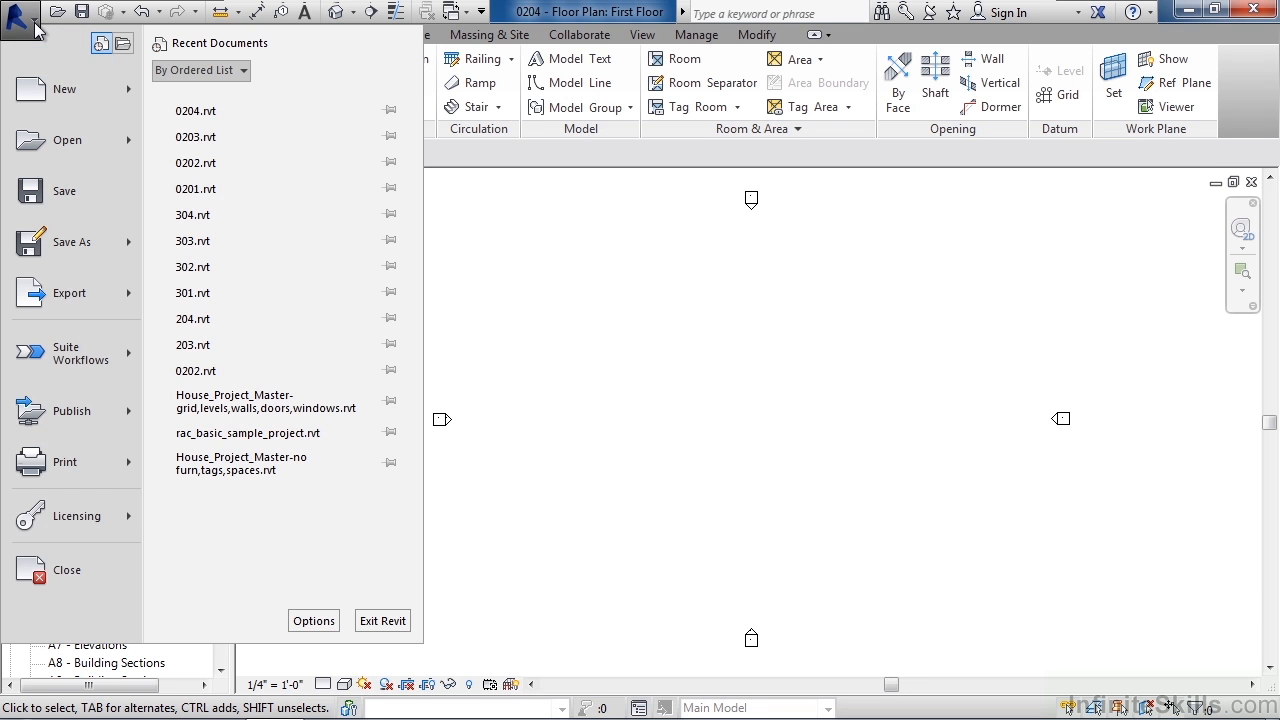
mouse_move(72, 242)
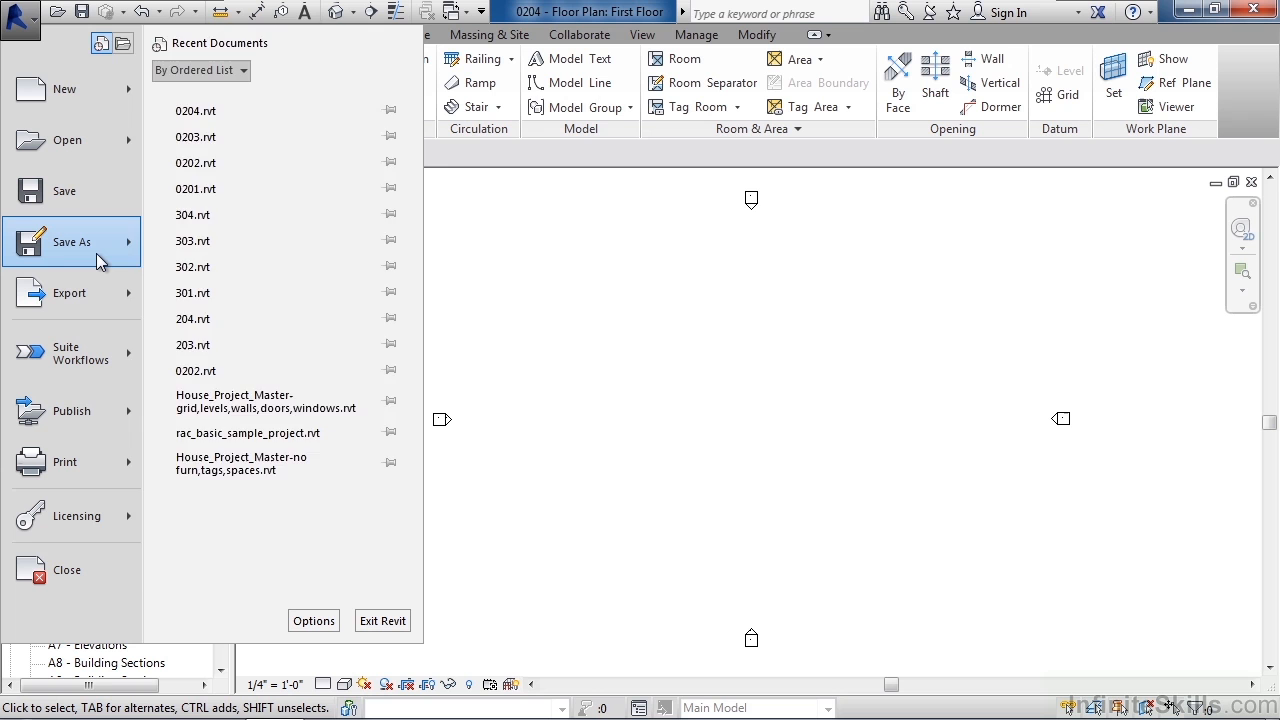
click(72, 242)
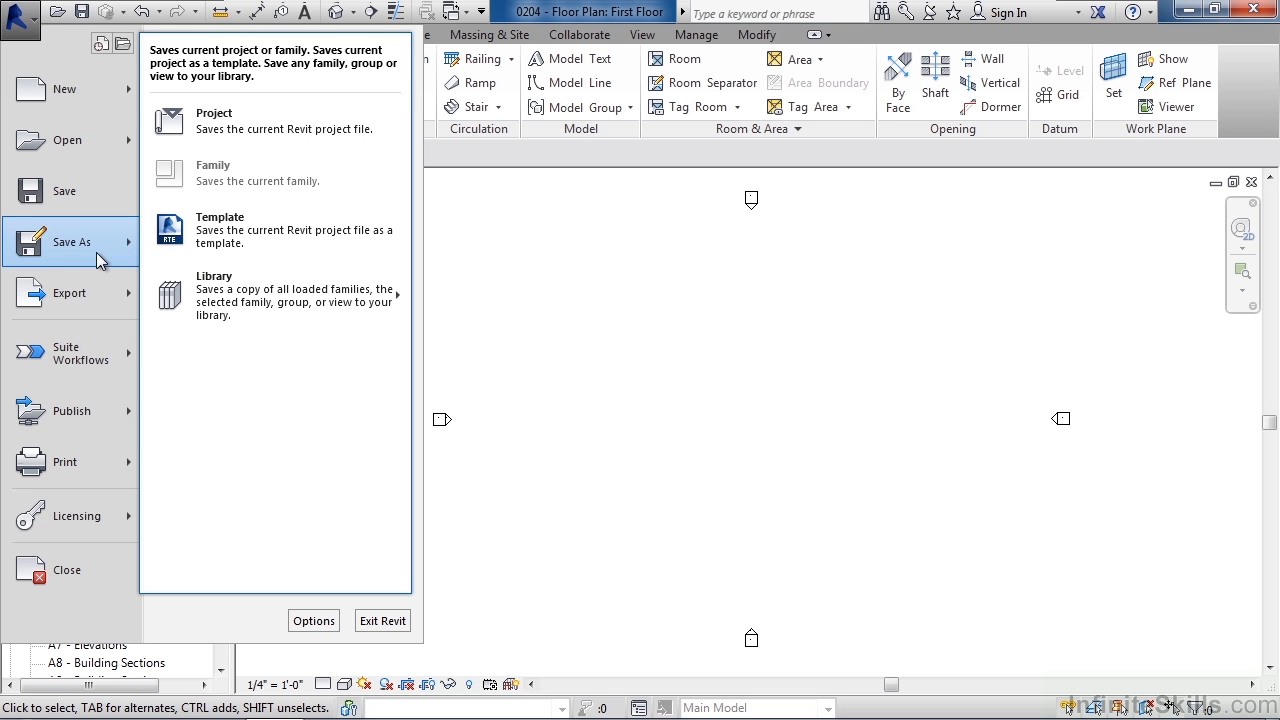
mouse_move(294, 127)
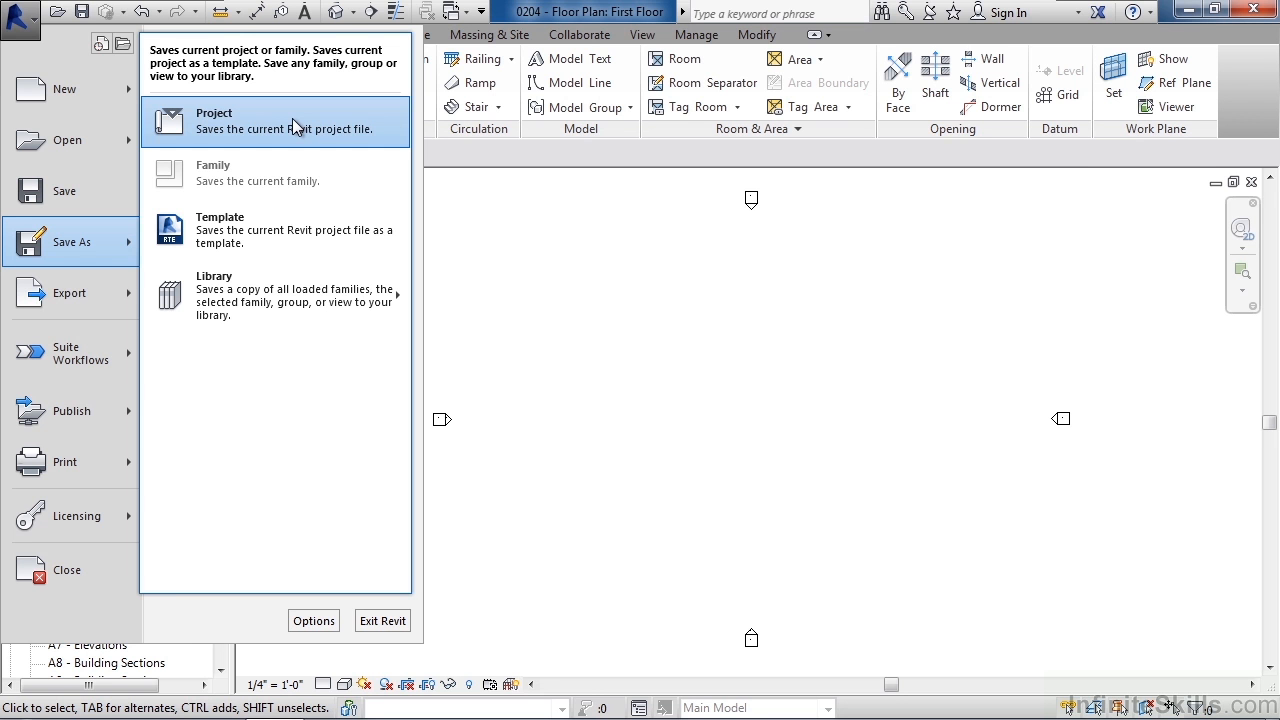
Save the file as a project, entering 'House' as the file name in folder 02.
click(214, 120)
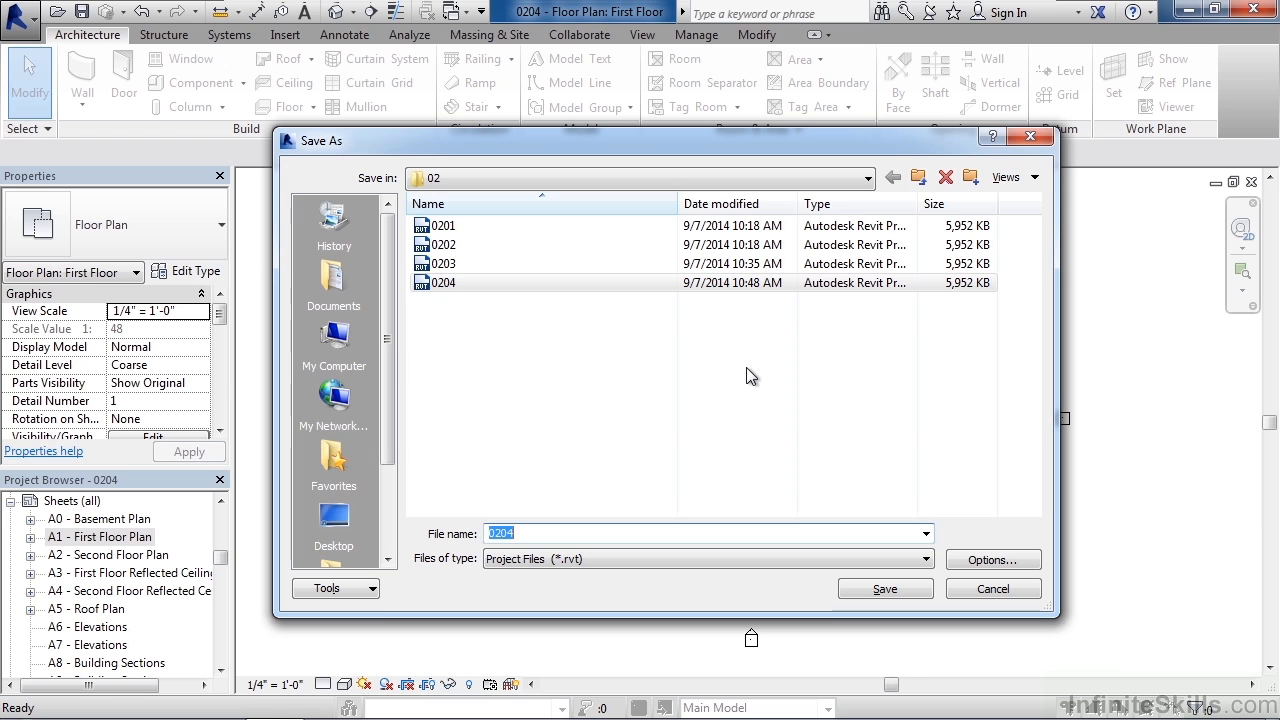
text(House)
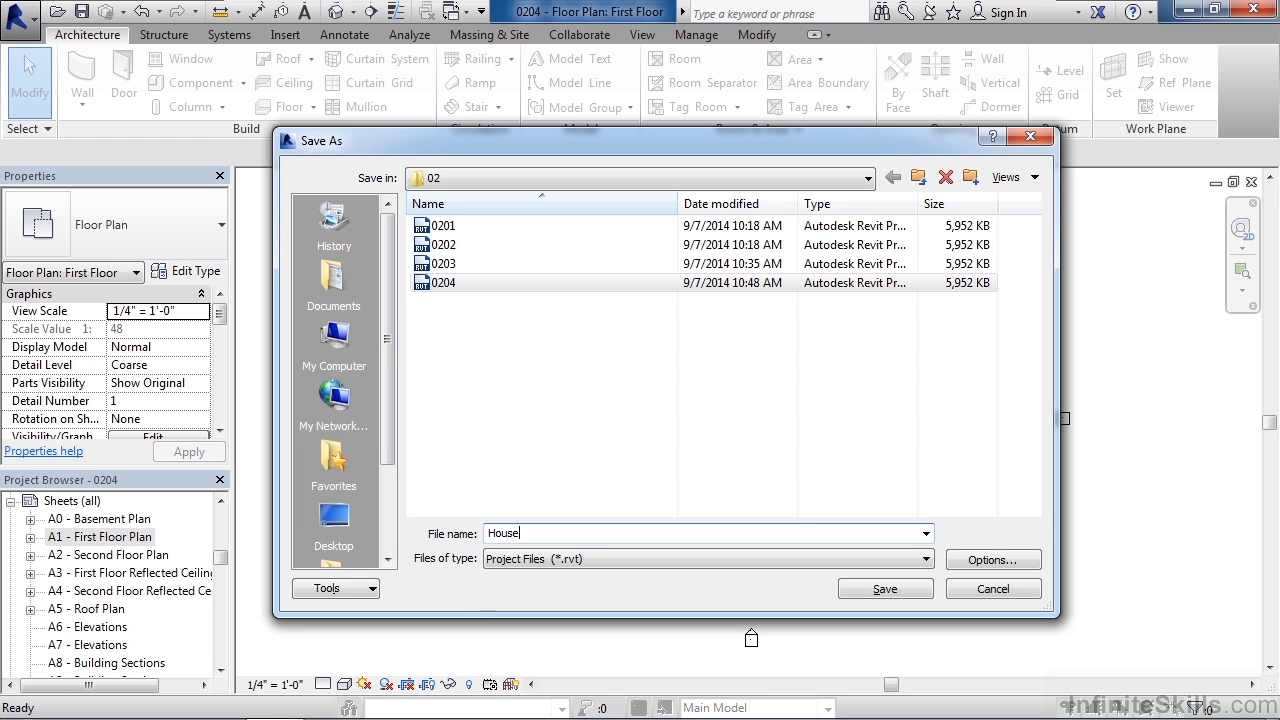
mouse_move(595, 510)
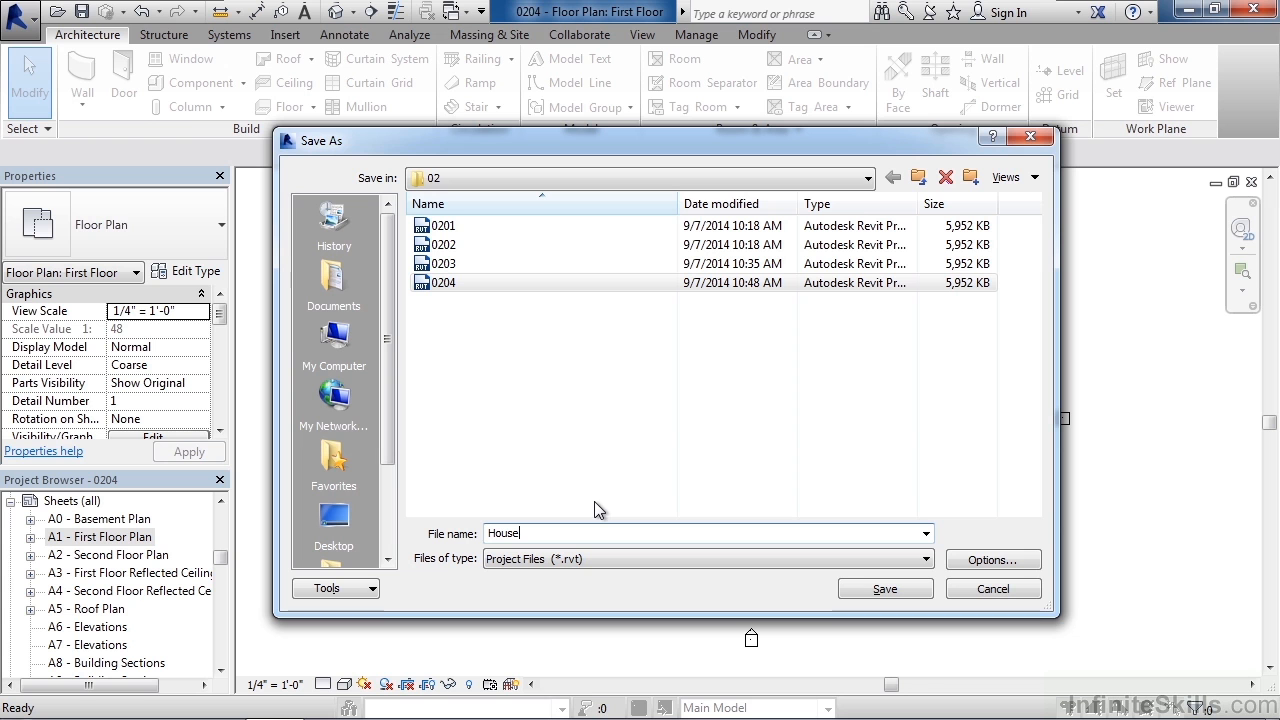
mouse_move(1005, 560)
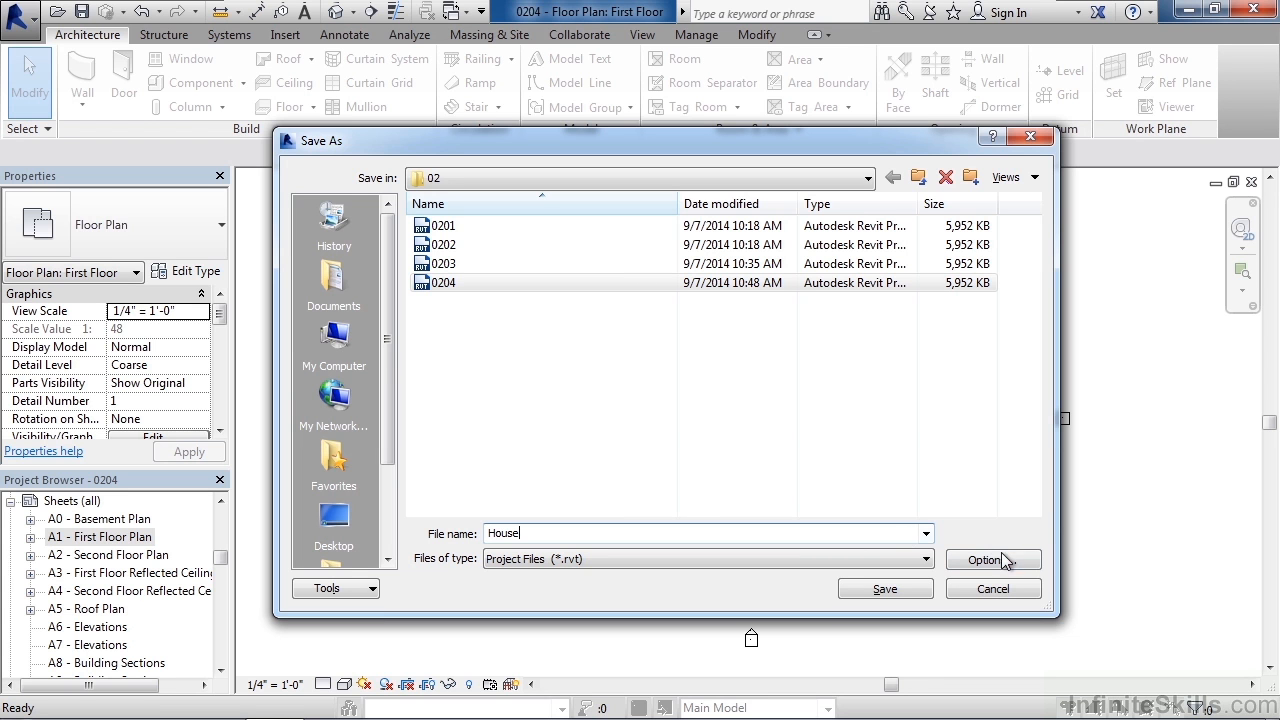
click(992, 559)
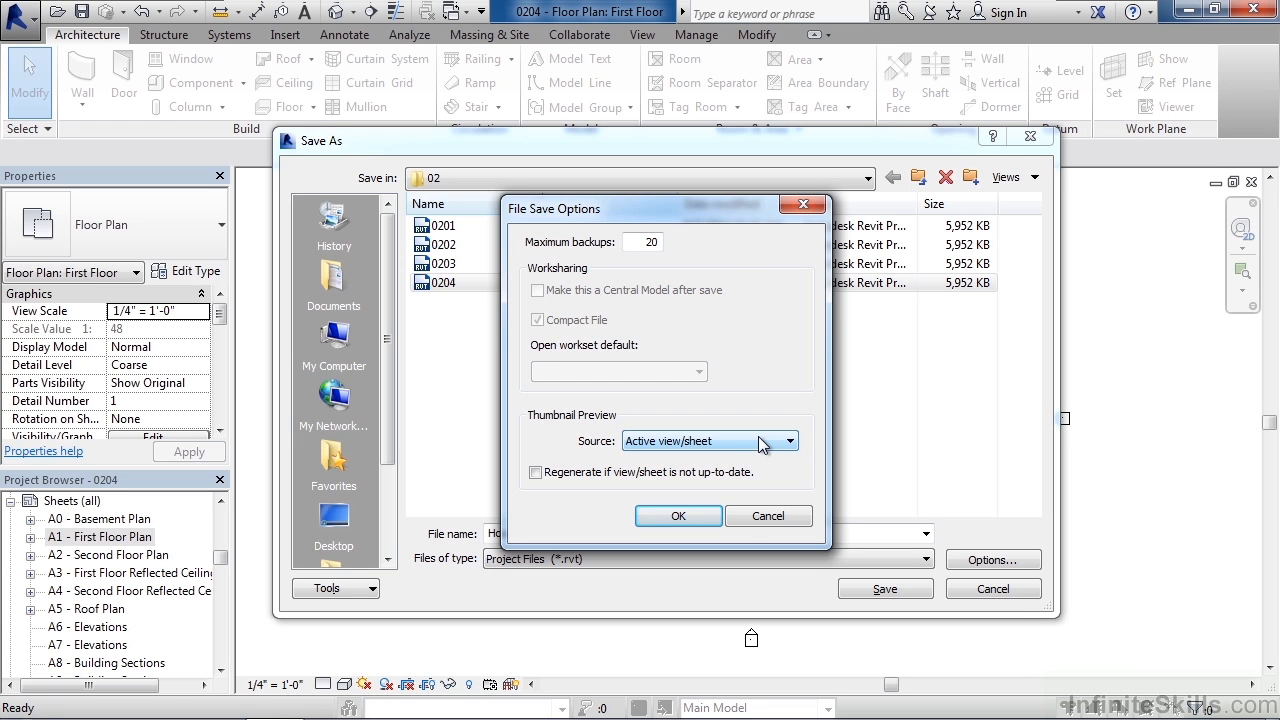
click(678, 515)
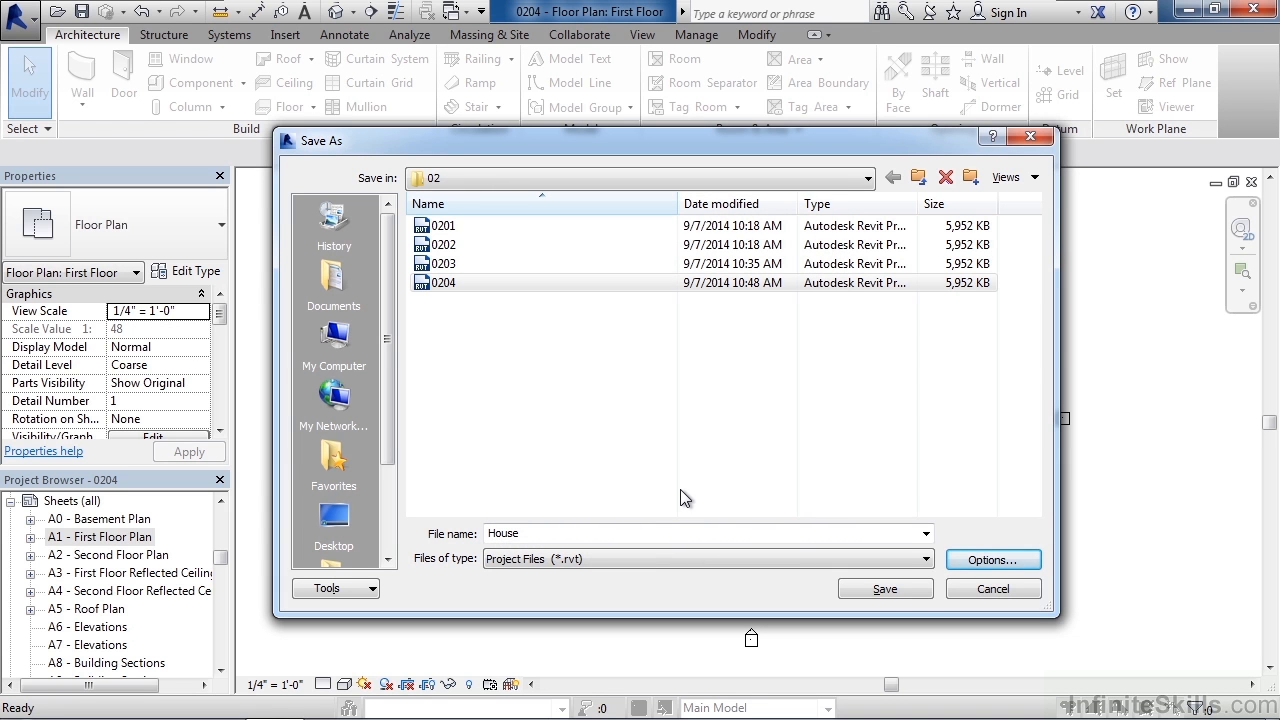
Save the project as House and reopen the Application menu's file commands.
click(884, 588)
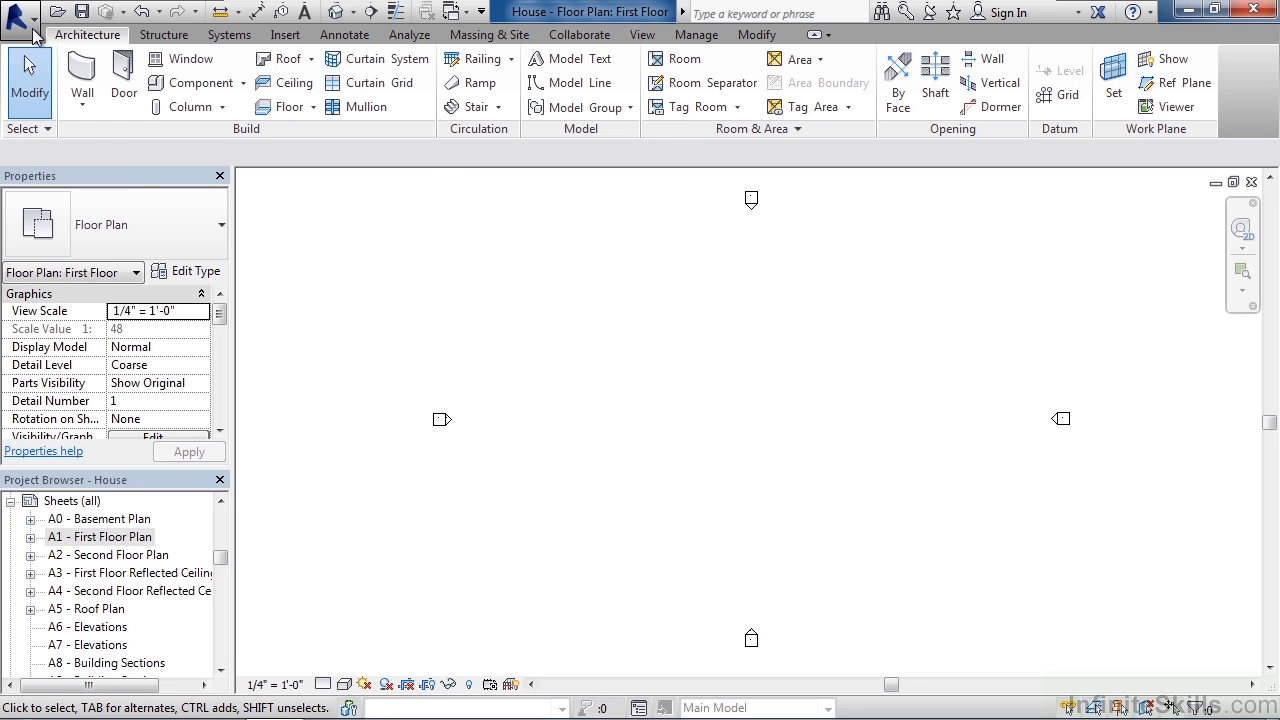
click(20, 18)
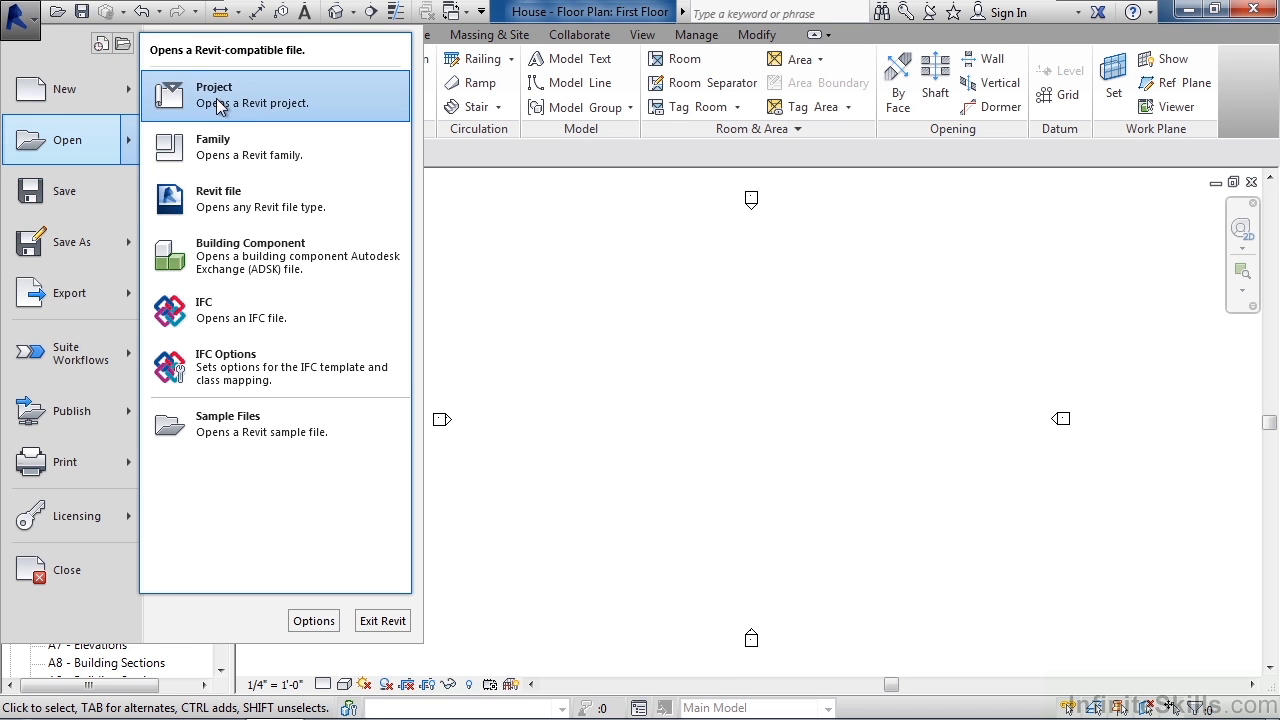
Confirm House is listed in folder 02 in the Open dialog, then cancel.
click(215, 95)
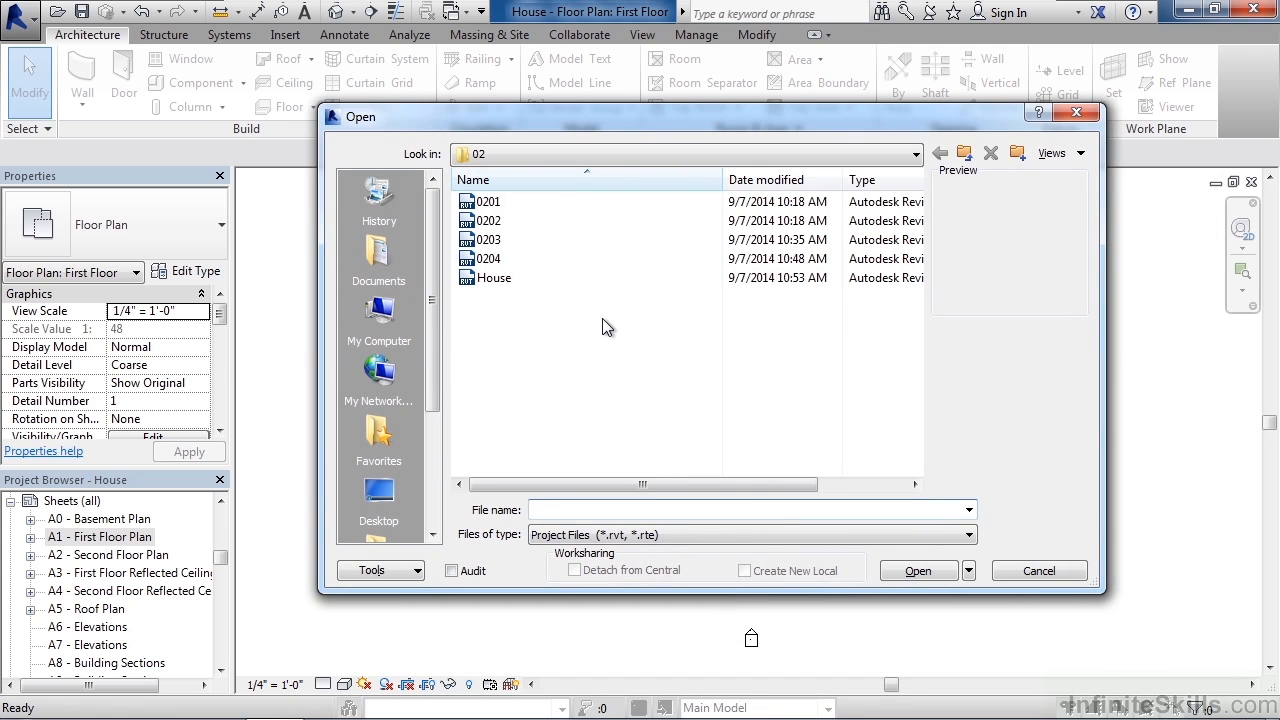
click(496, 277)
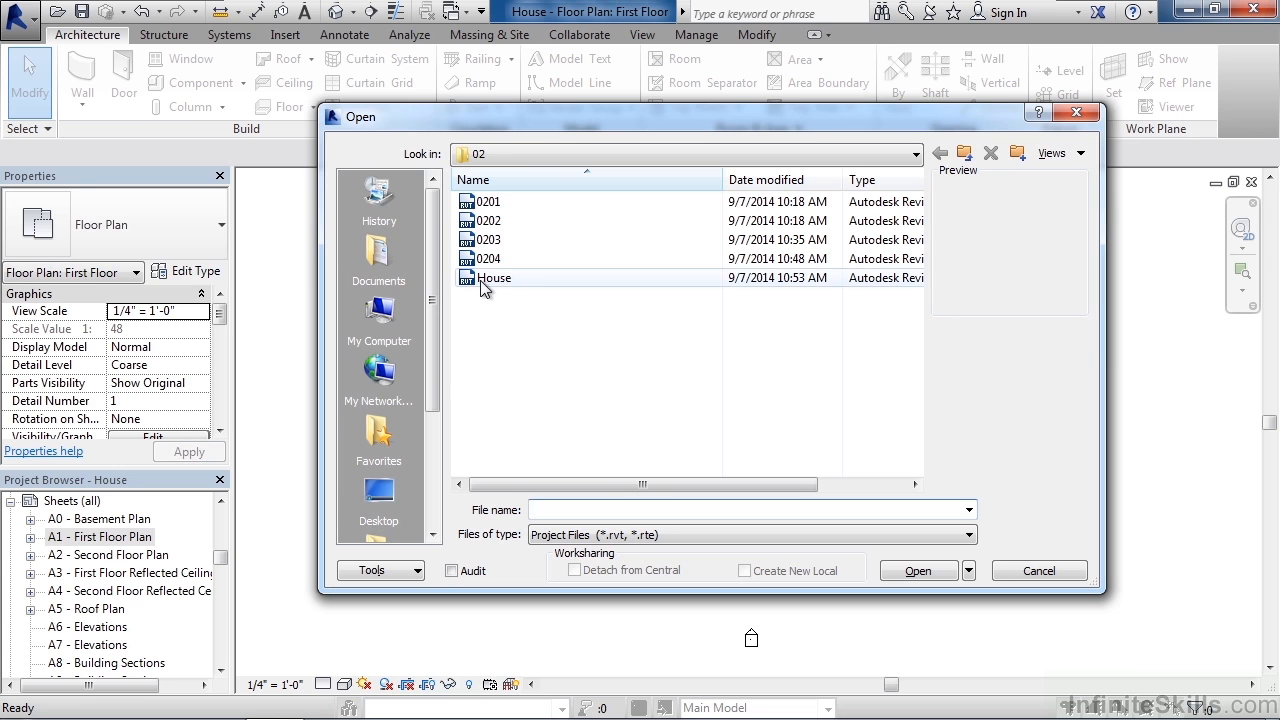
mouse_move(495, 278)
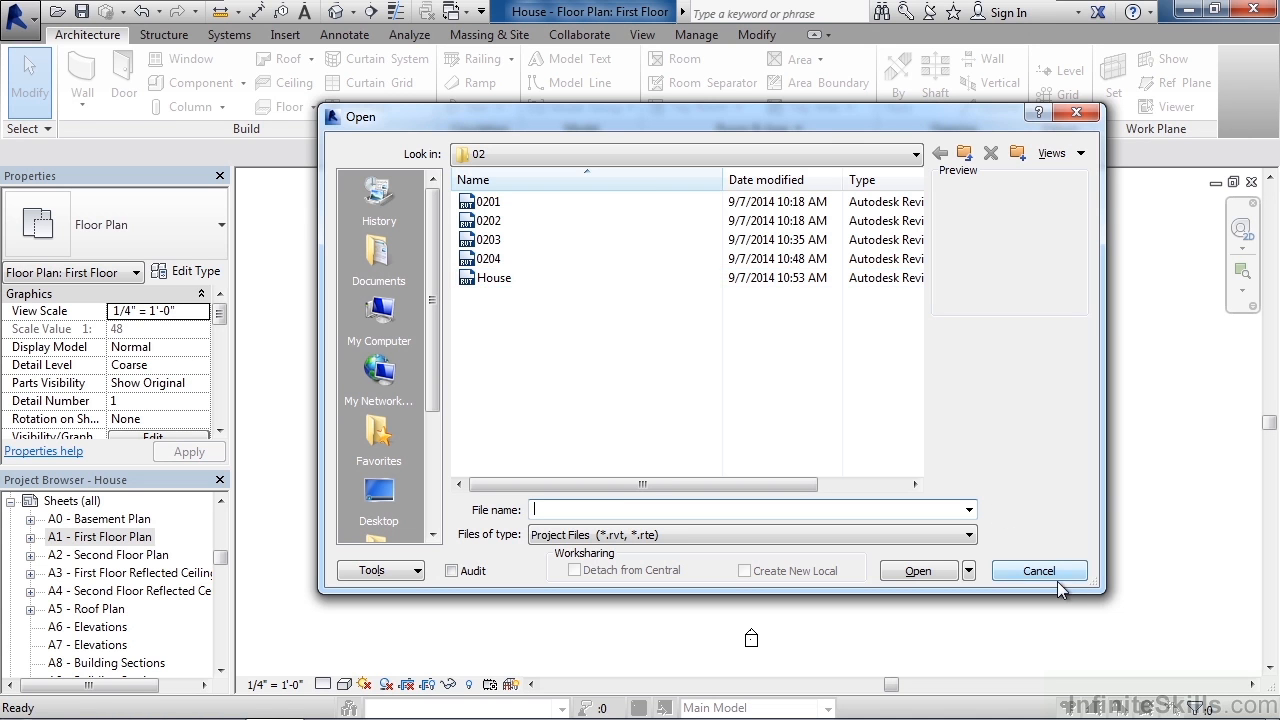
click(1038, 570)
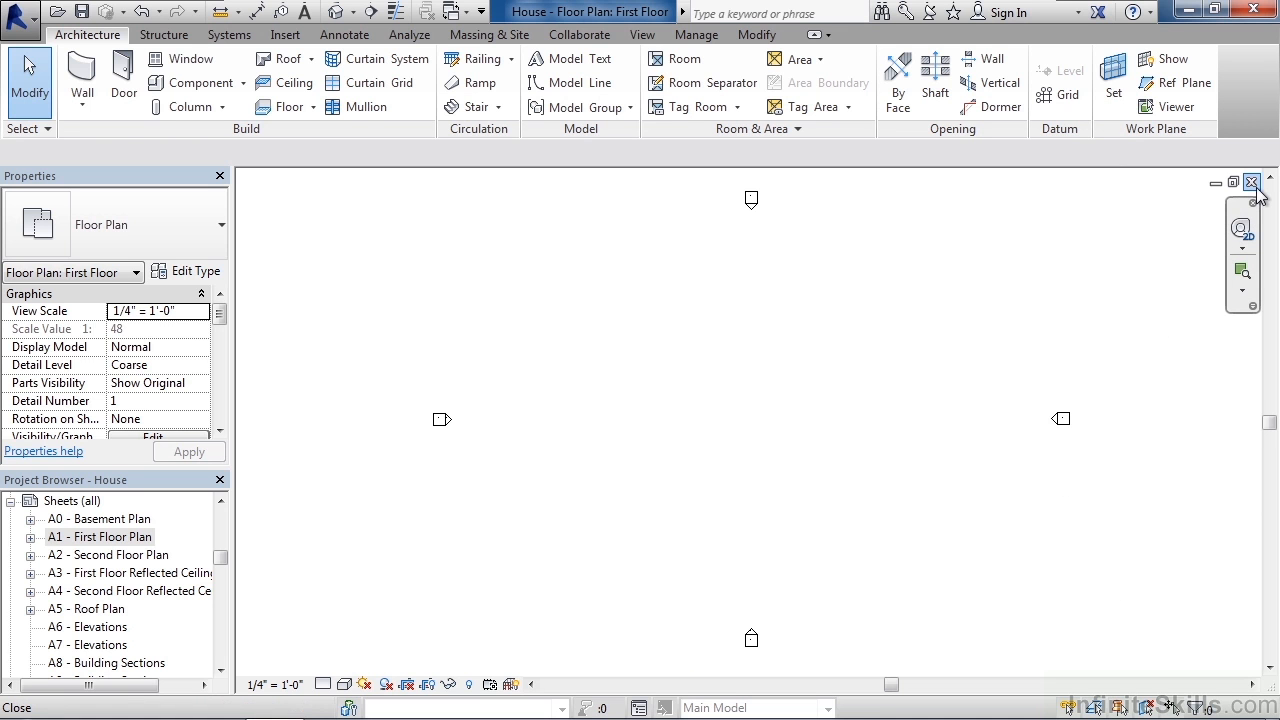
mouse_move(1259, 193)
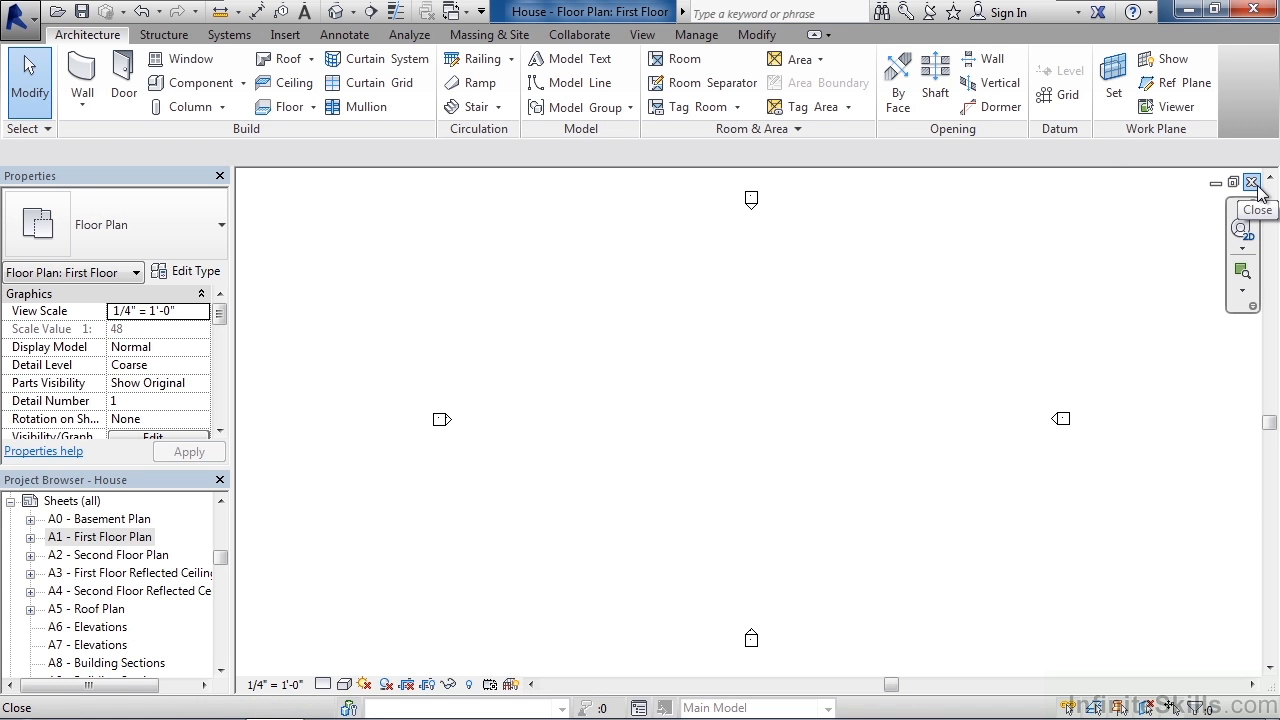
Close the House project to return to the Recent Files start screen.
click(1251, 182)
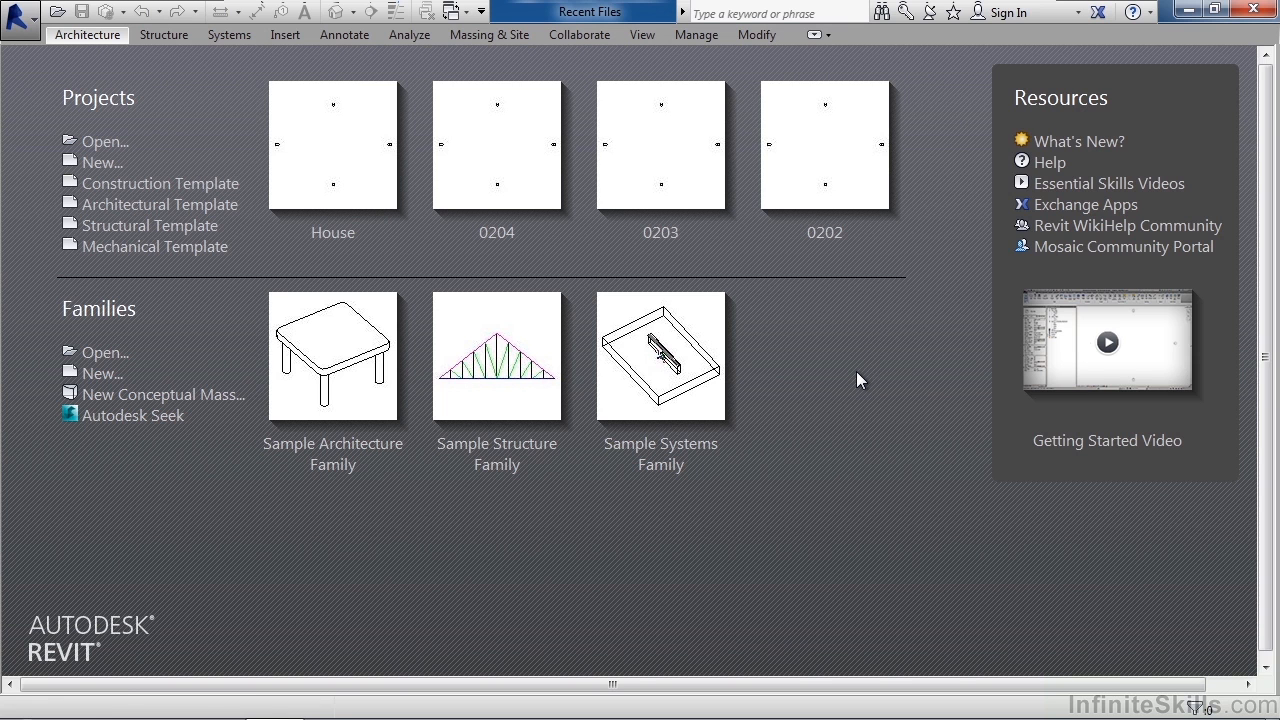
mouse_move(427, 207)
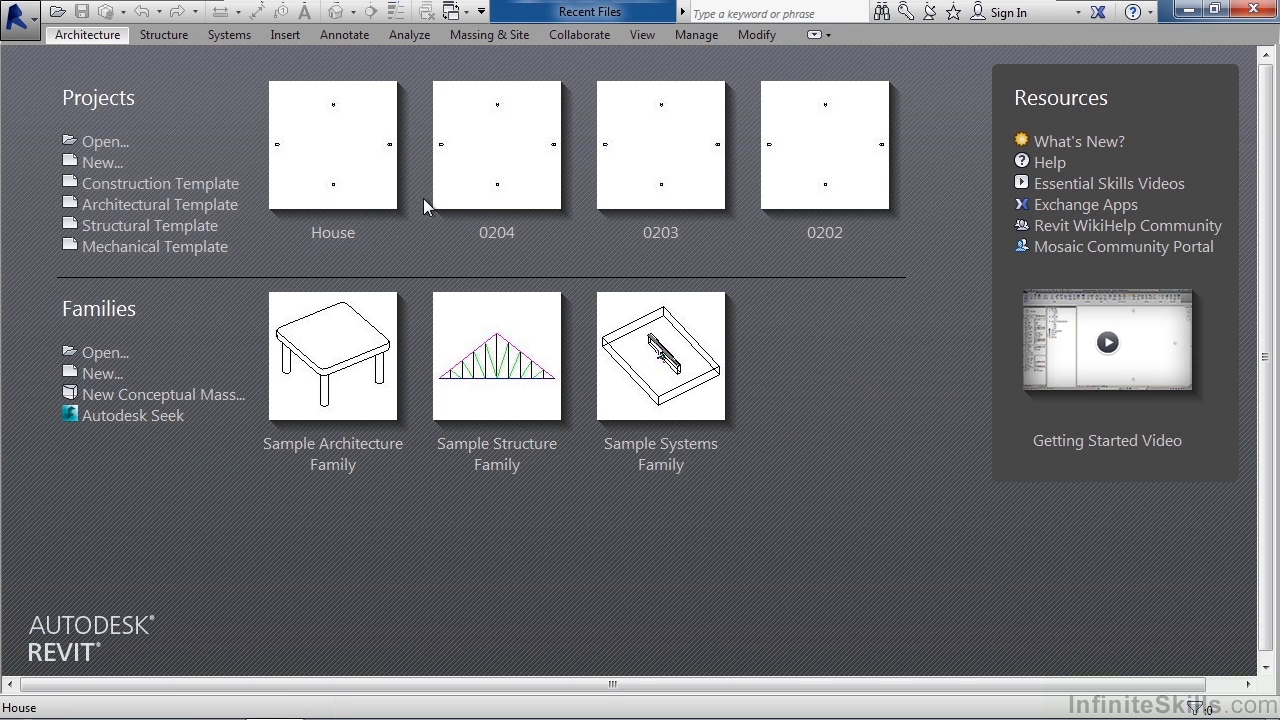
mouse_move(333, 217)
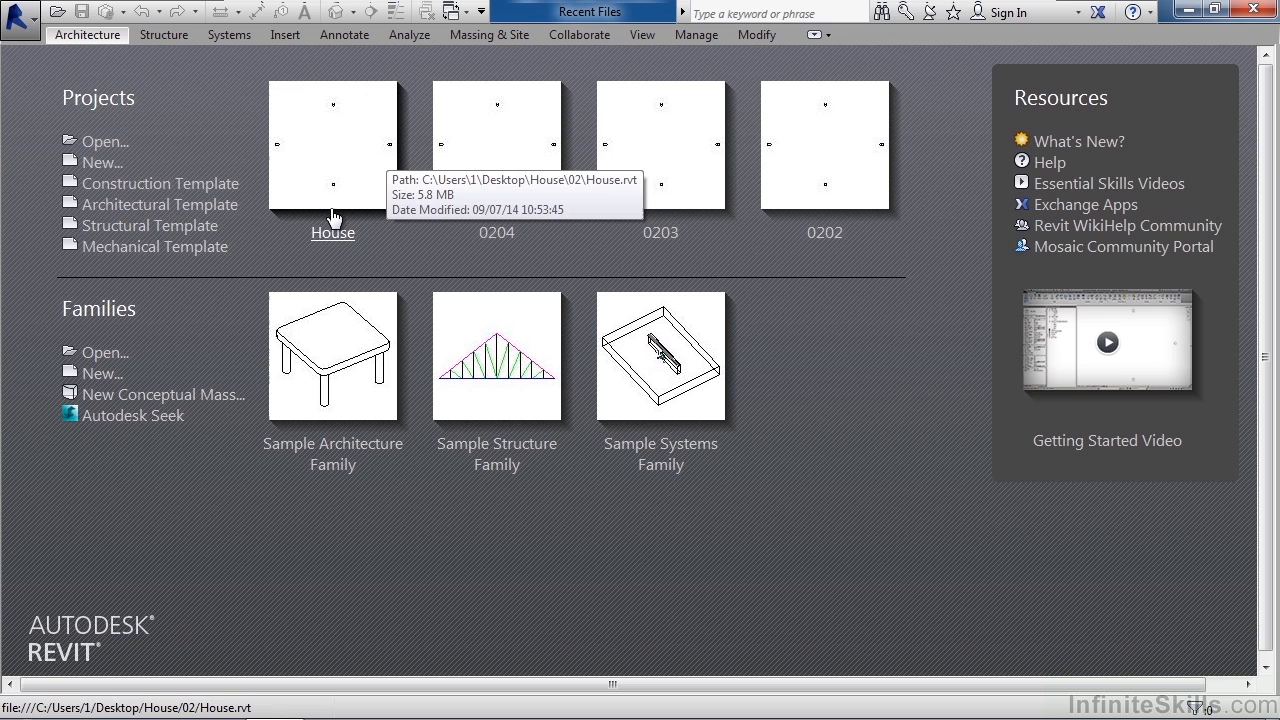
mouse_move(332, 218)
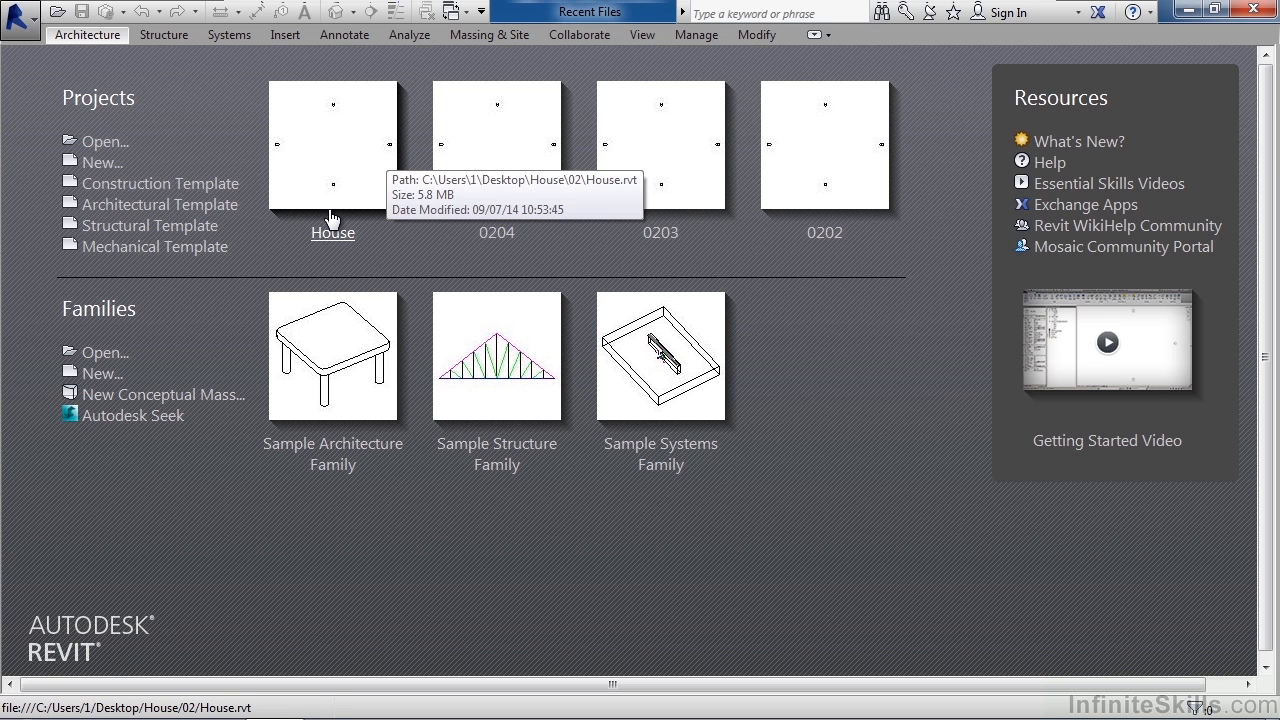
mouse_move(333, 217)
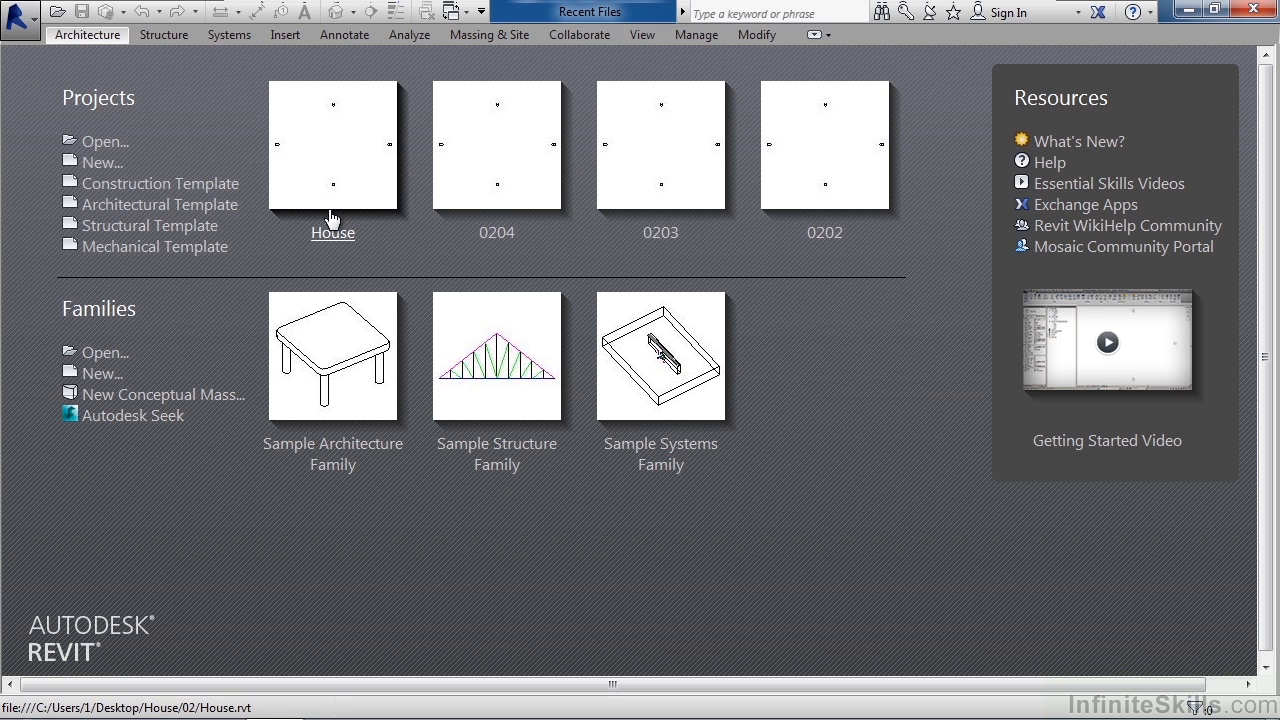
mouse_move(333, 232)
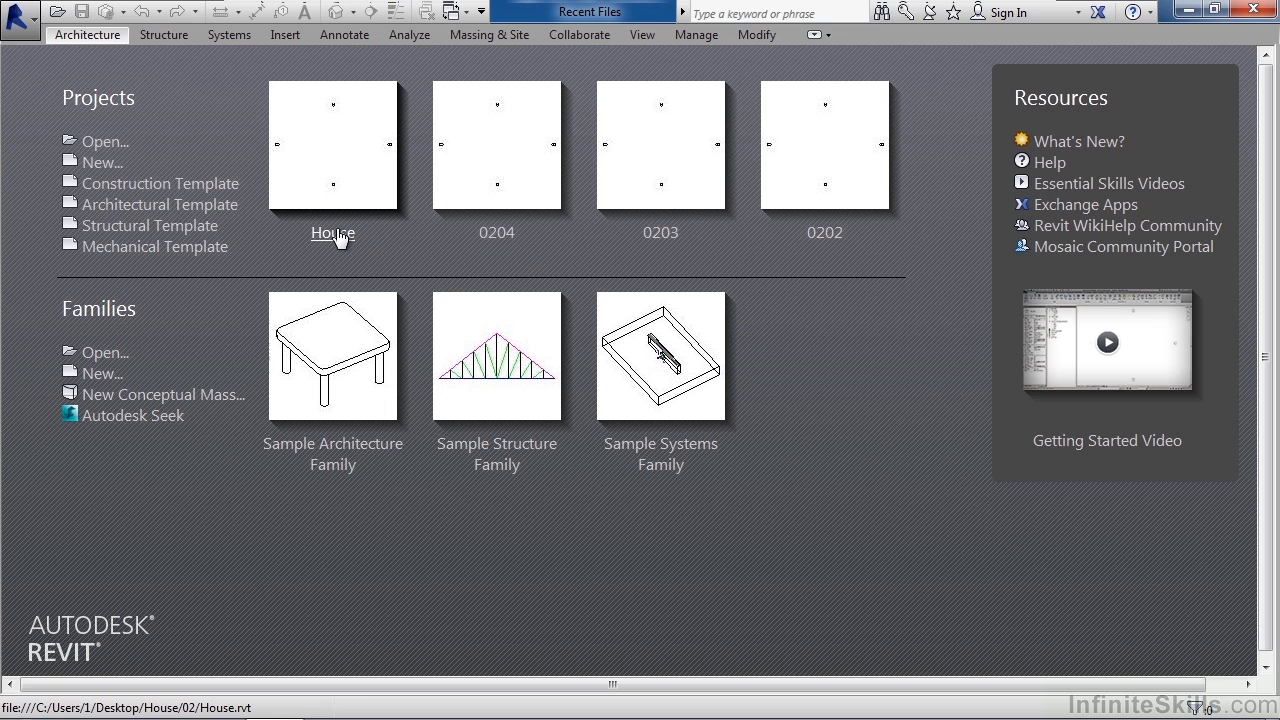
mouse_move(995, 510)
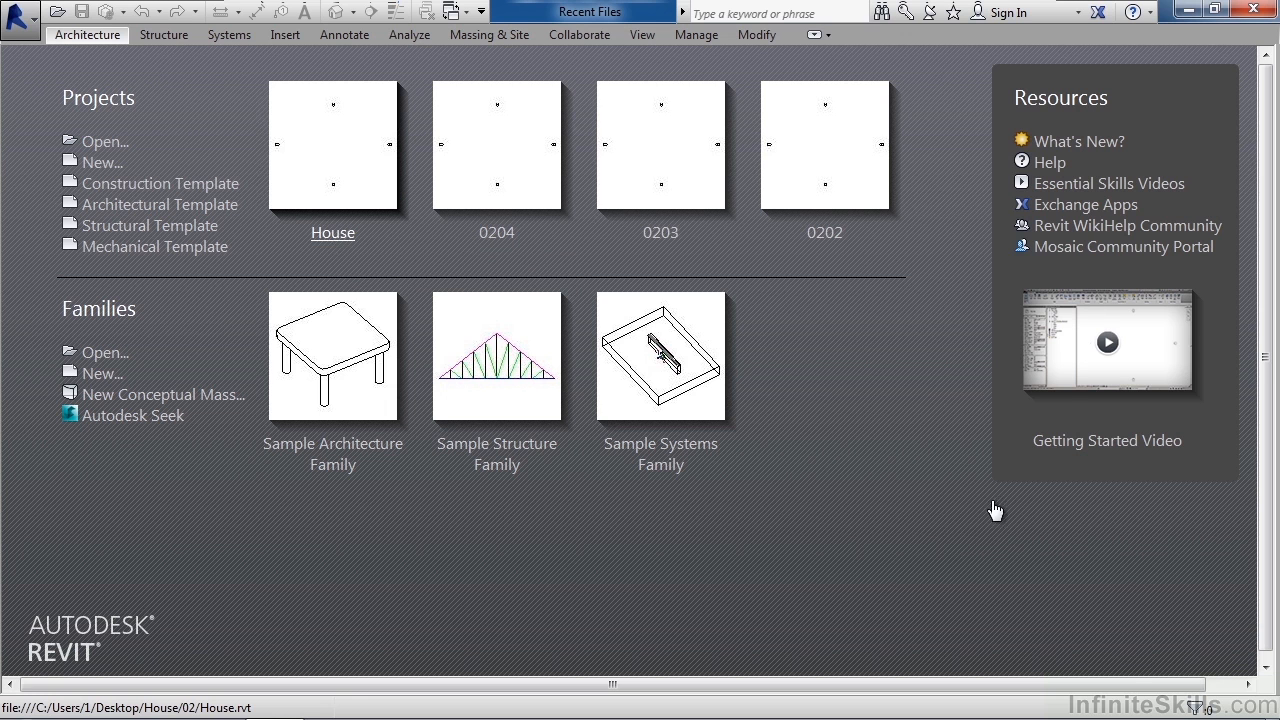